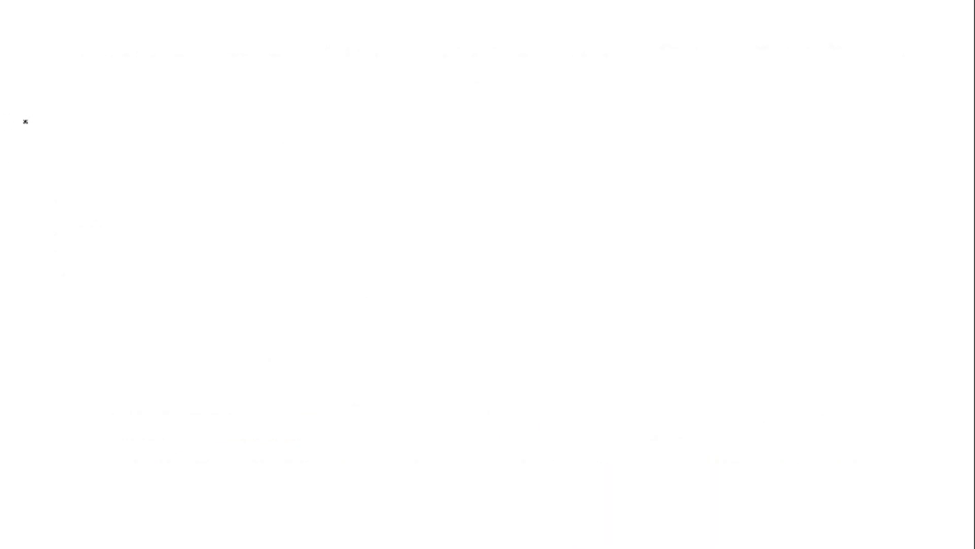
mouse_move(91, 41)
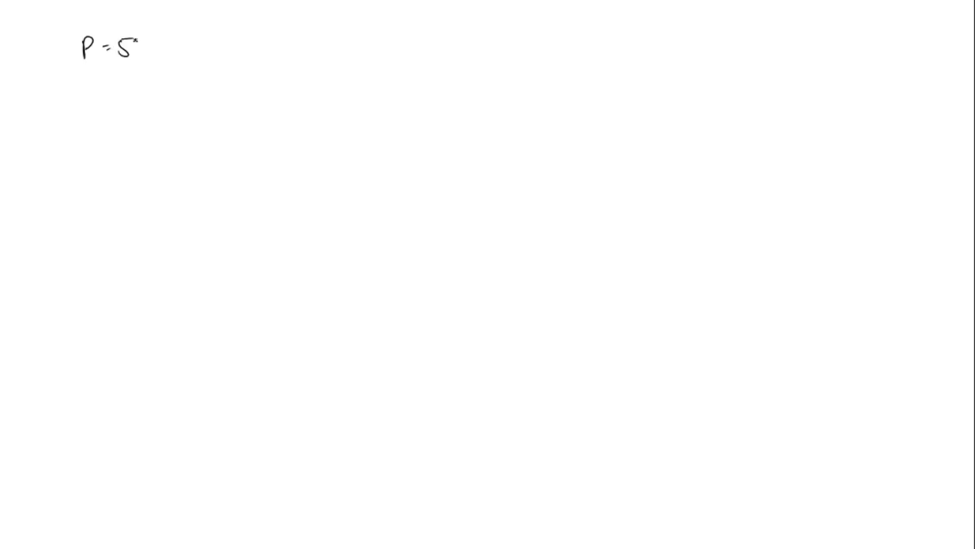
text(0N\m²)
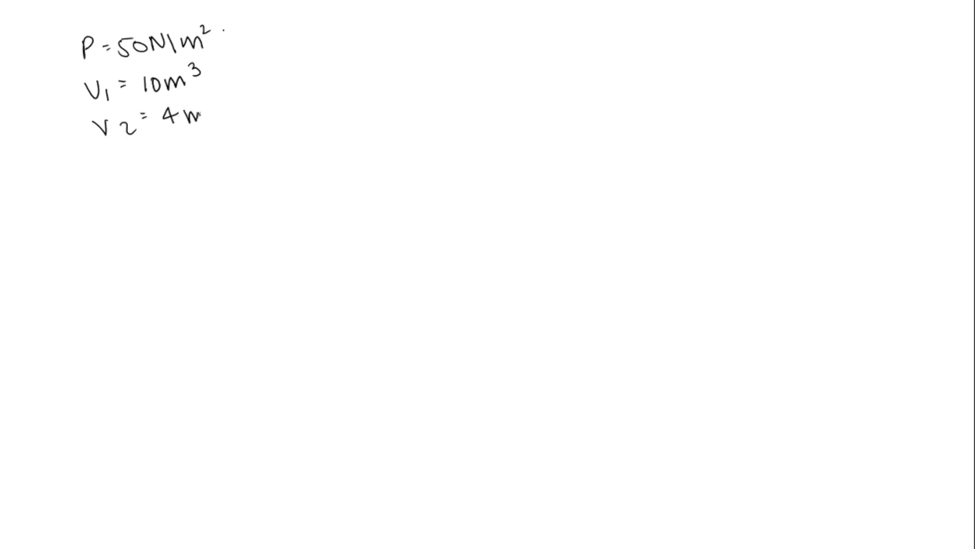
text(m³.)
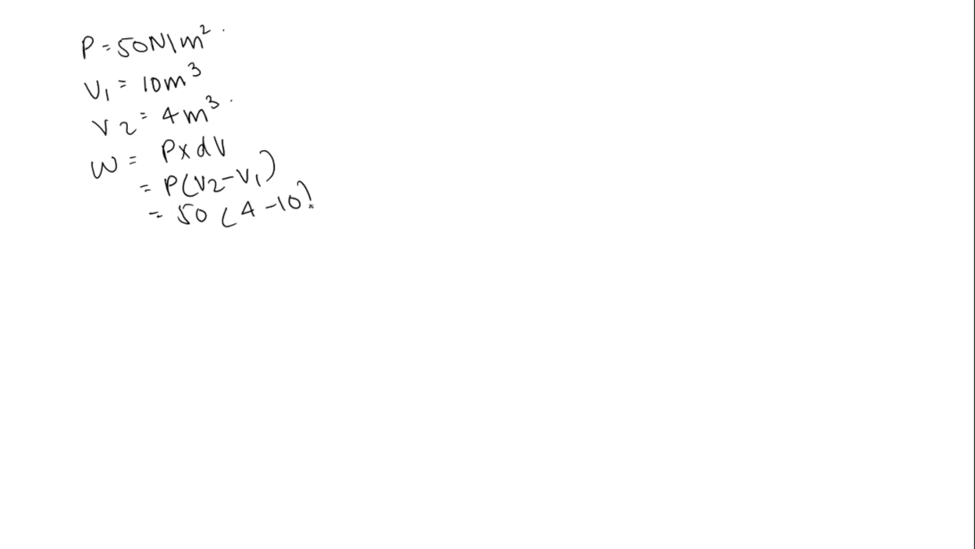
text(= 50×(-6)
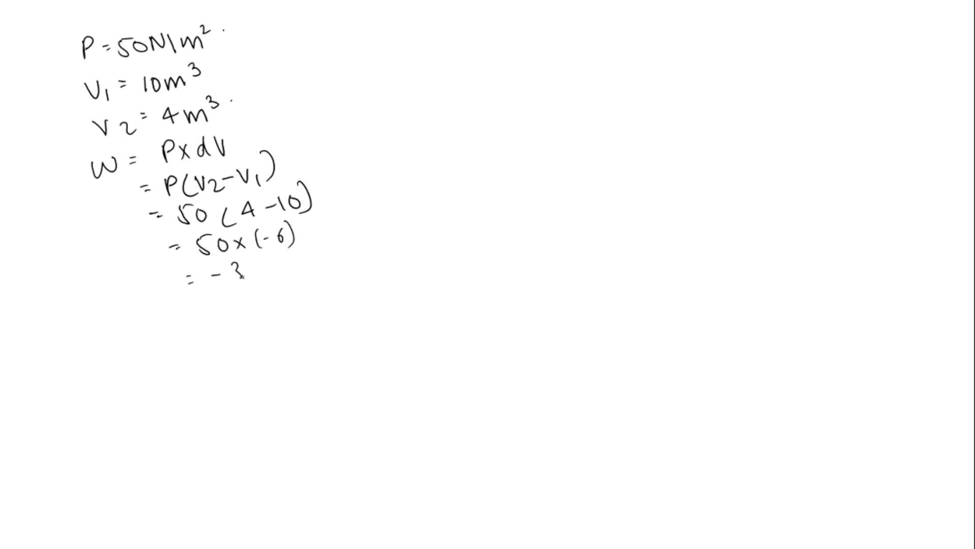
text(300.)
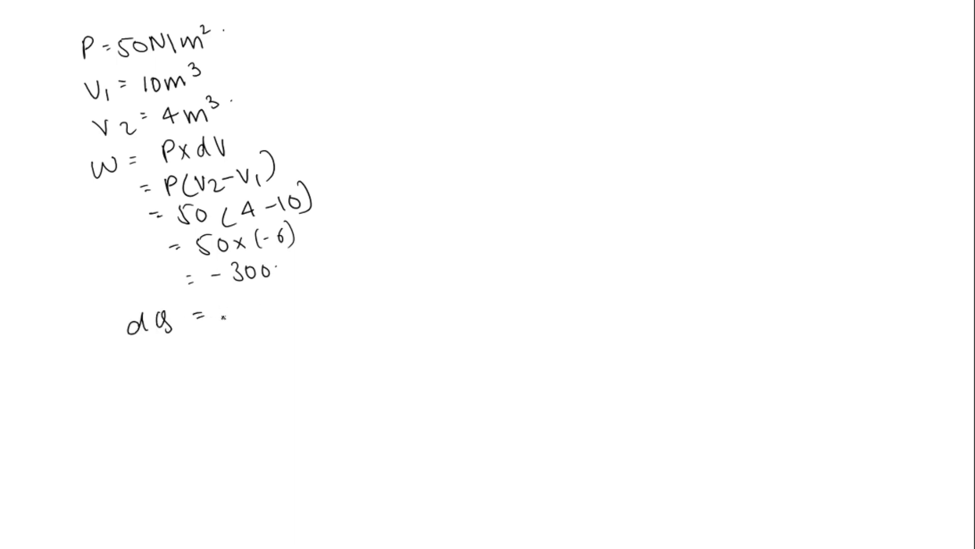
text(+100 J.)
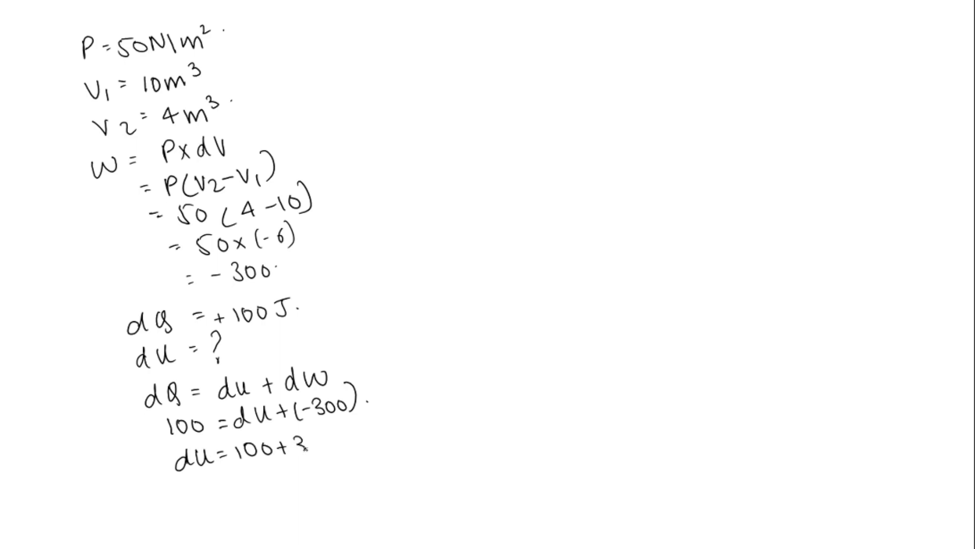
text(300)
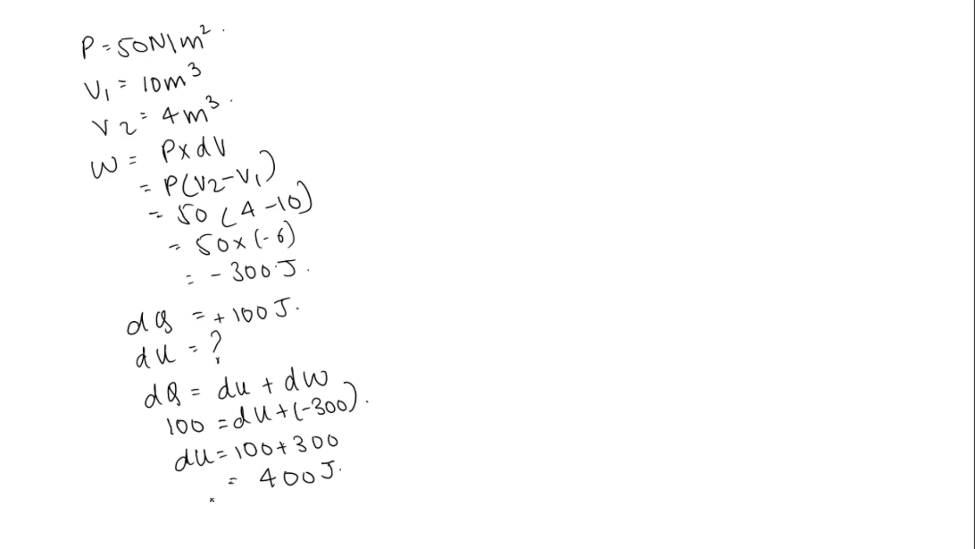
text(JW)
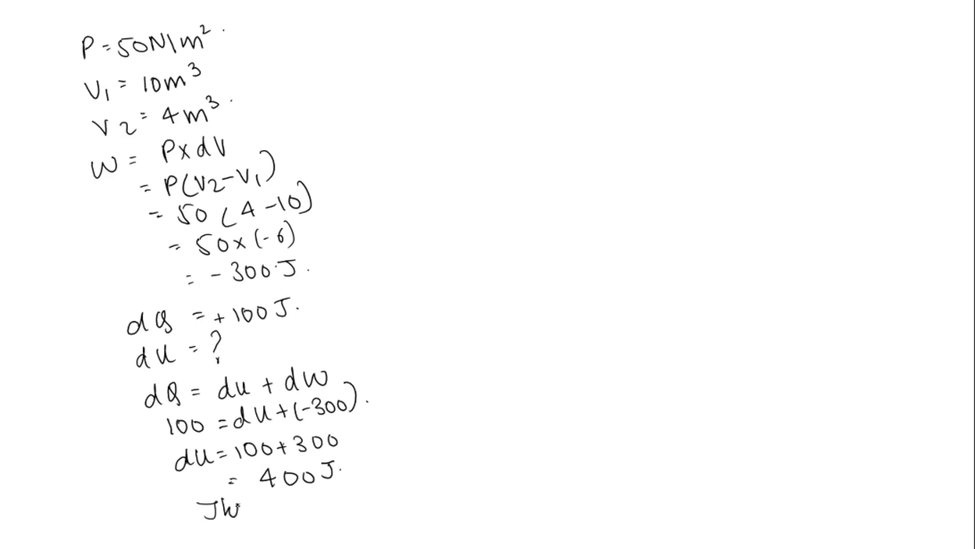